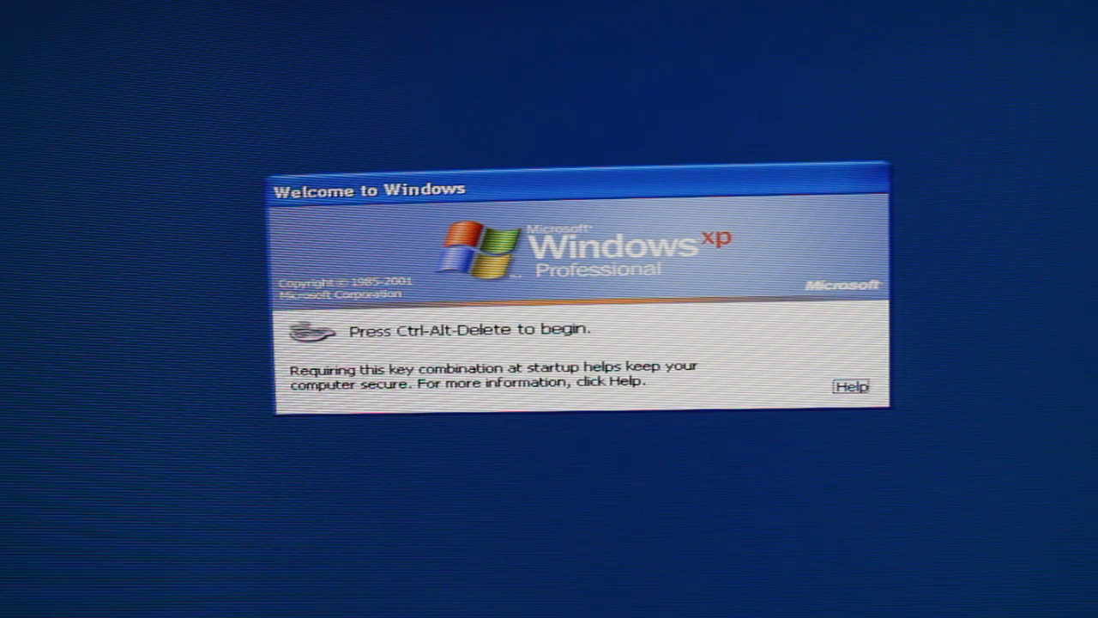
Step: Attempt to log on as steve, getting rejected with the 'could not log you on' message
key("ctrl+alt+delete")
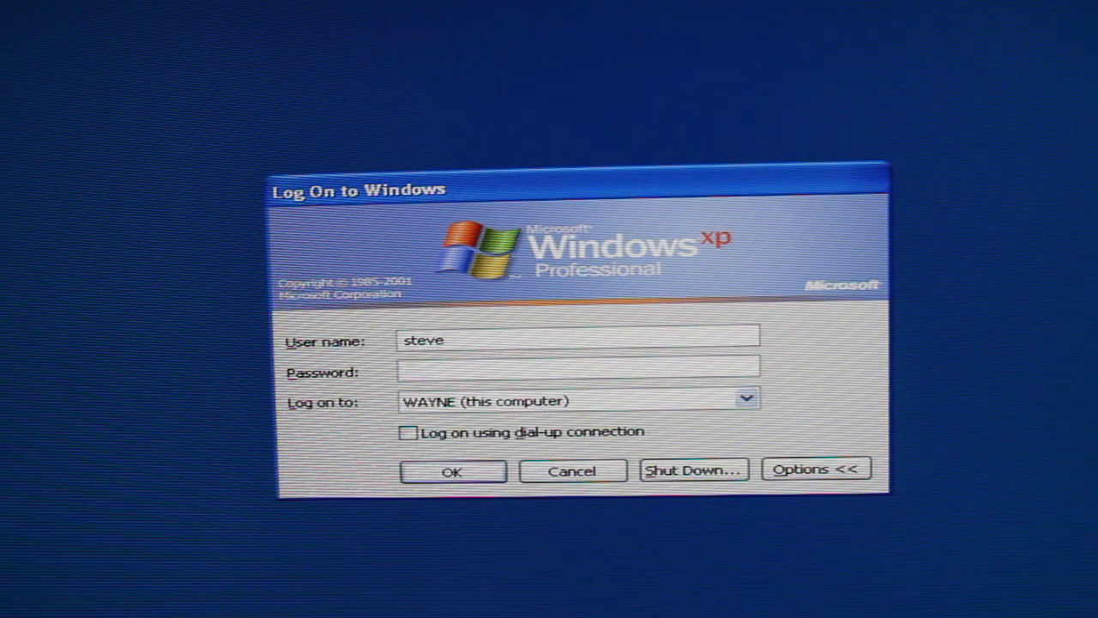
left_click(453, 470)
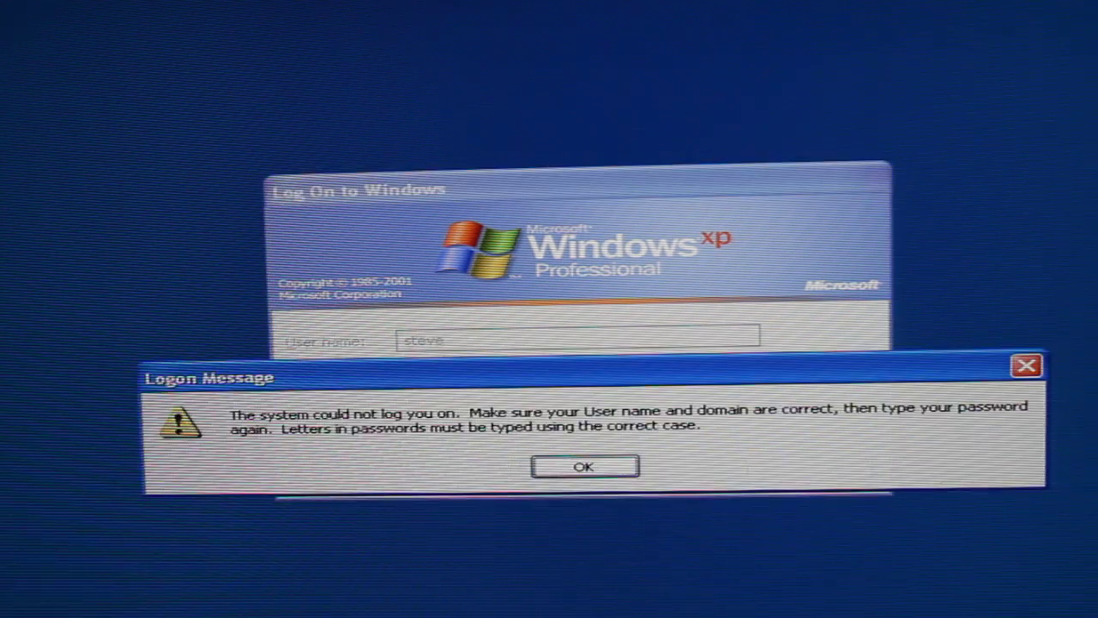
Step: Dismiss the logon failure and log on as administrator instead
left_click(583, 466)
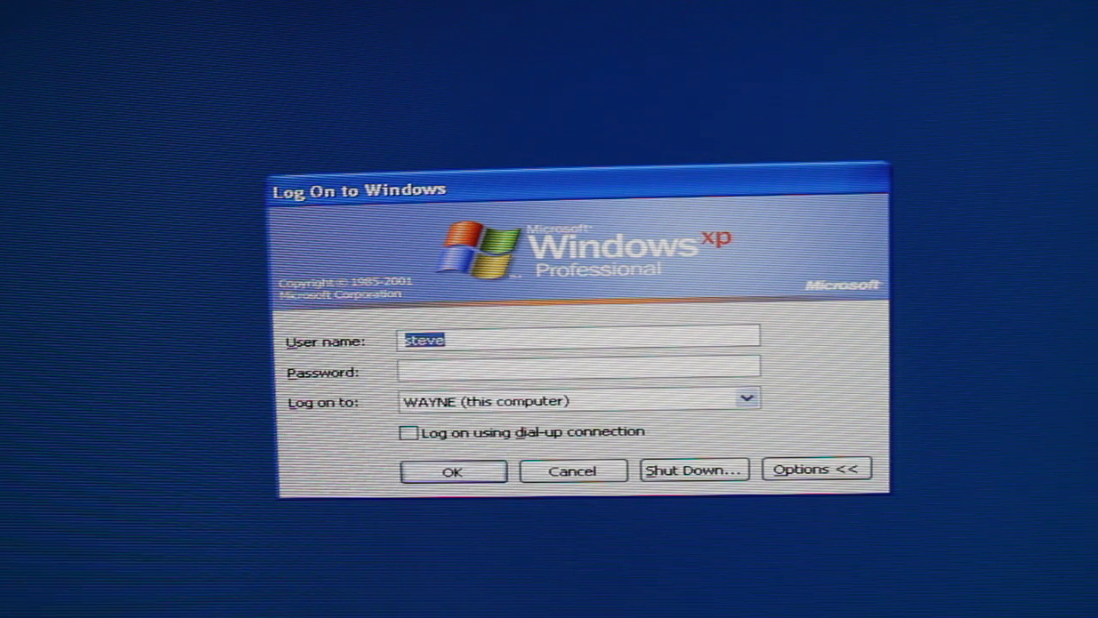
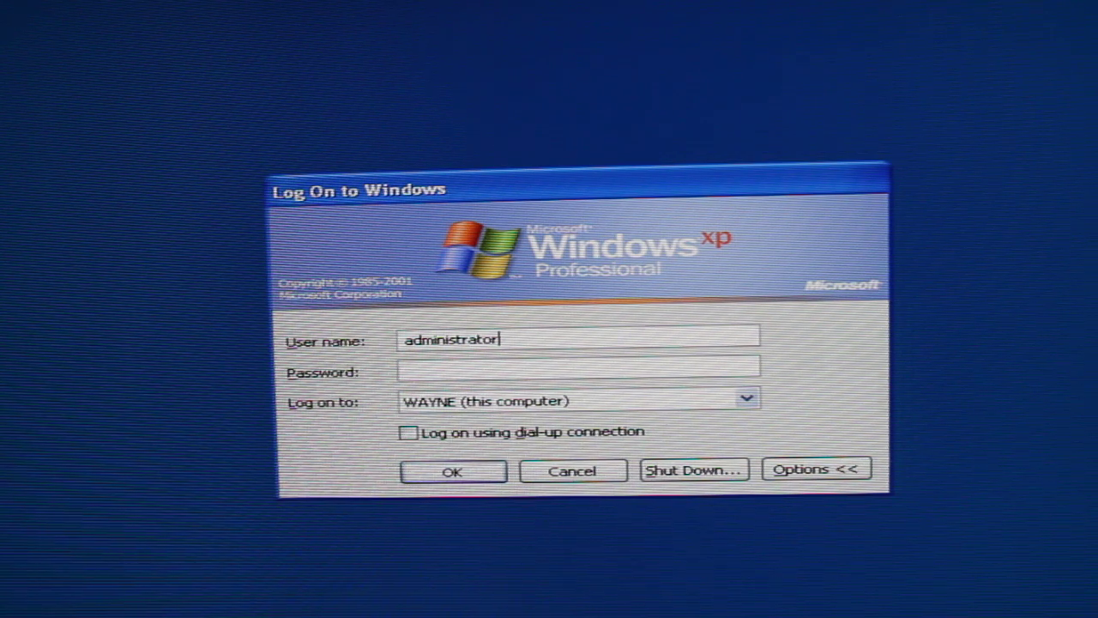
left_click(453, 470)
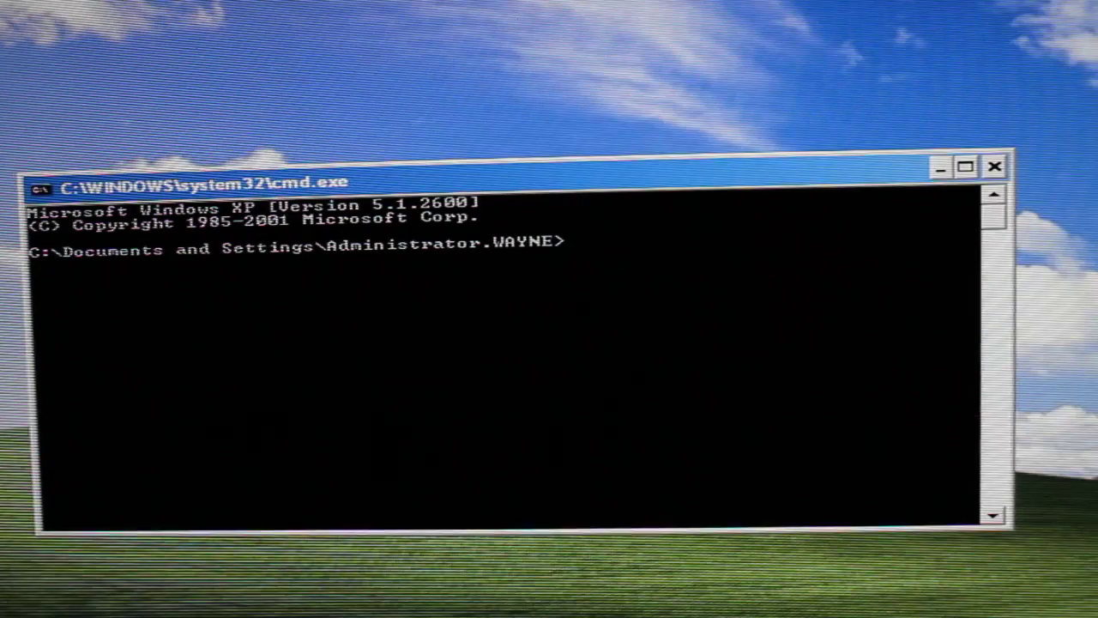
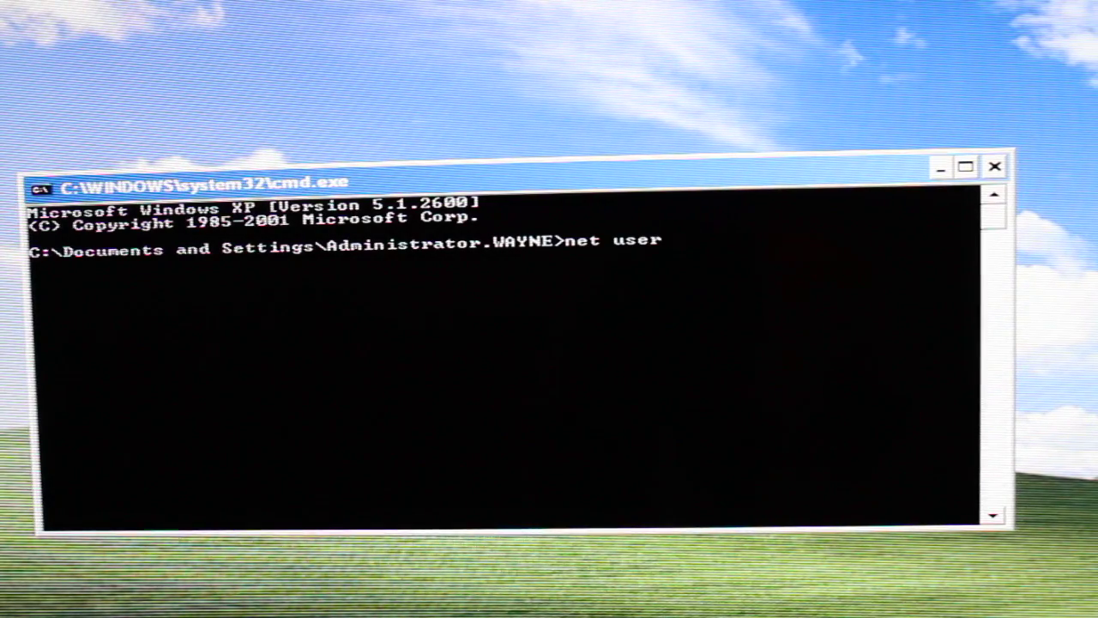
Step: Run net user to list accounts: Administrator, Guest, HelpAssistant, steve and a support account
key("Return")
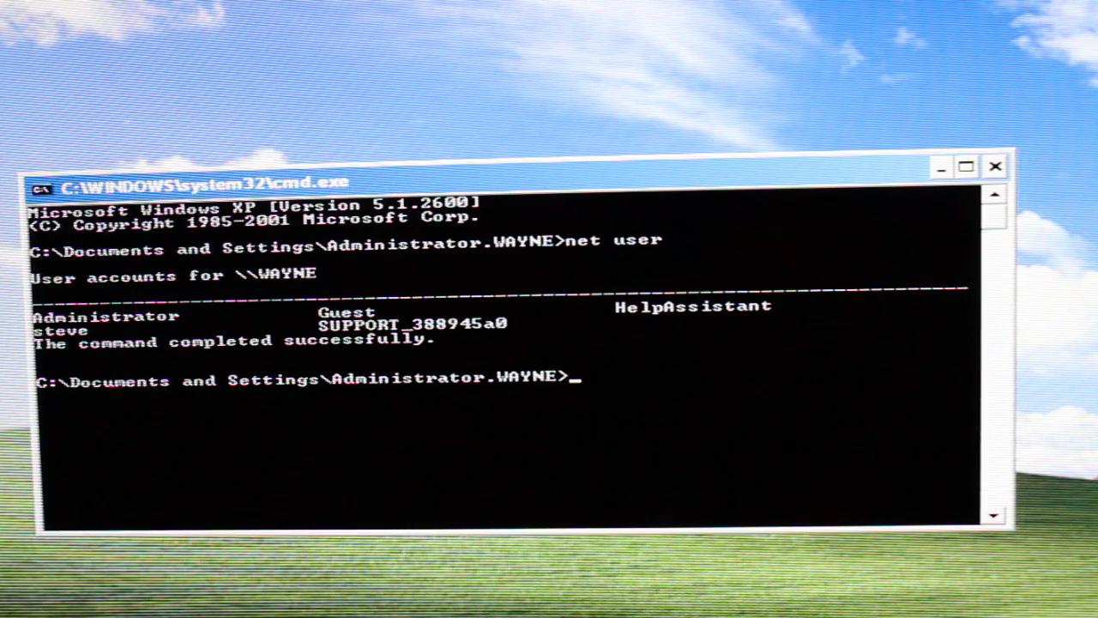
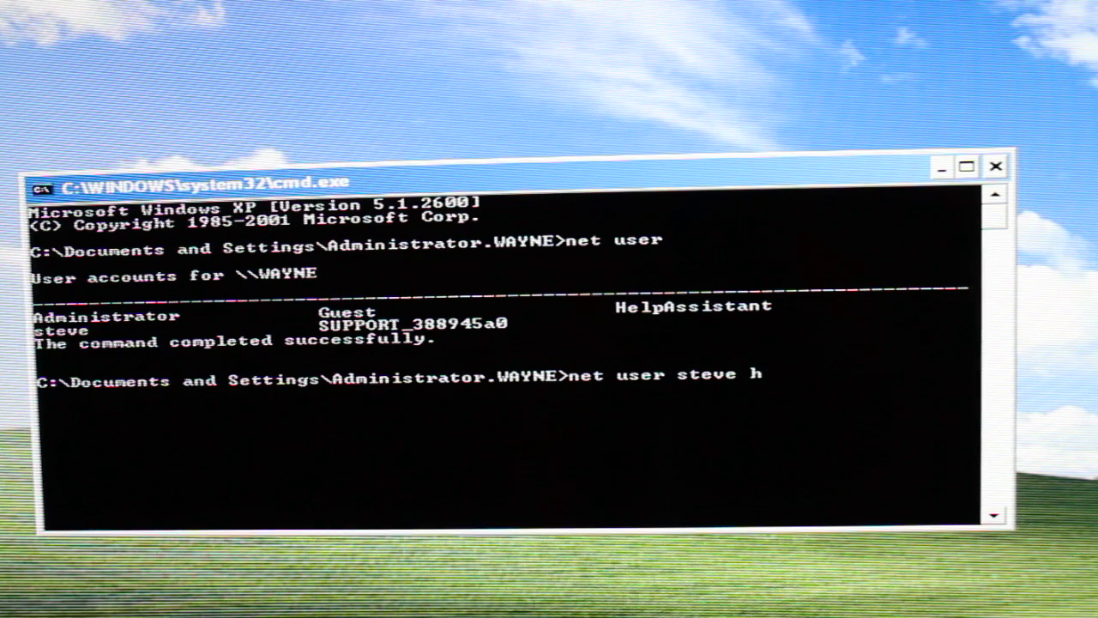
key("Backspace")
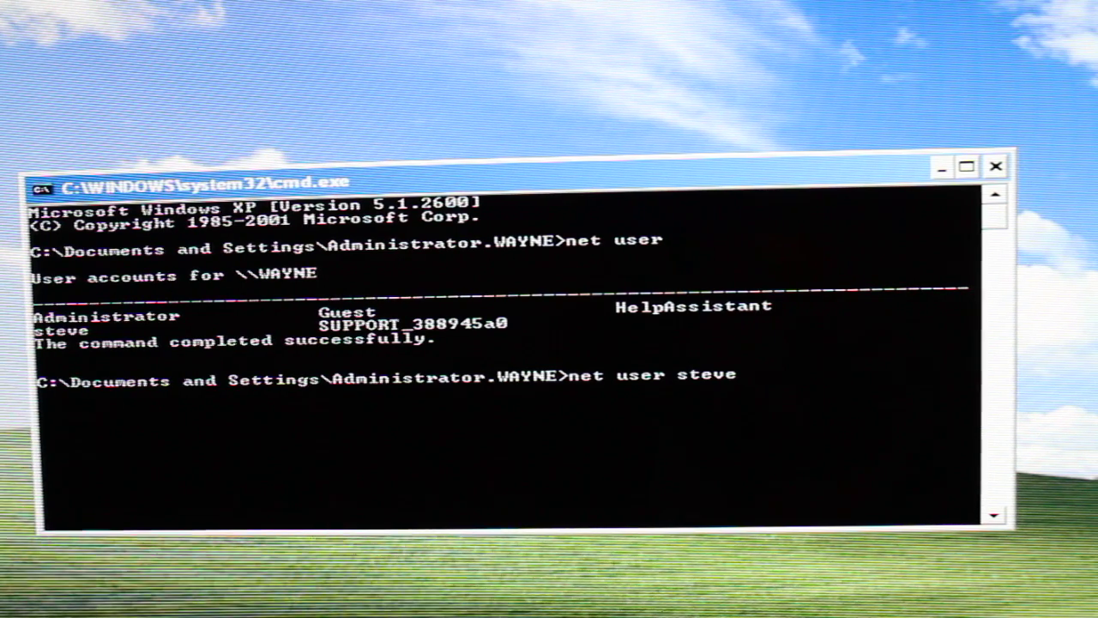
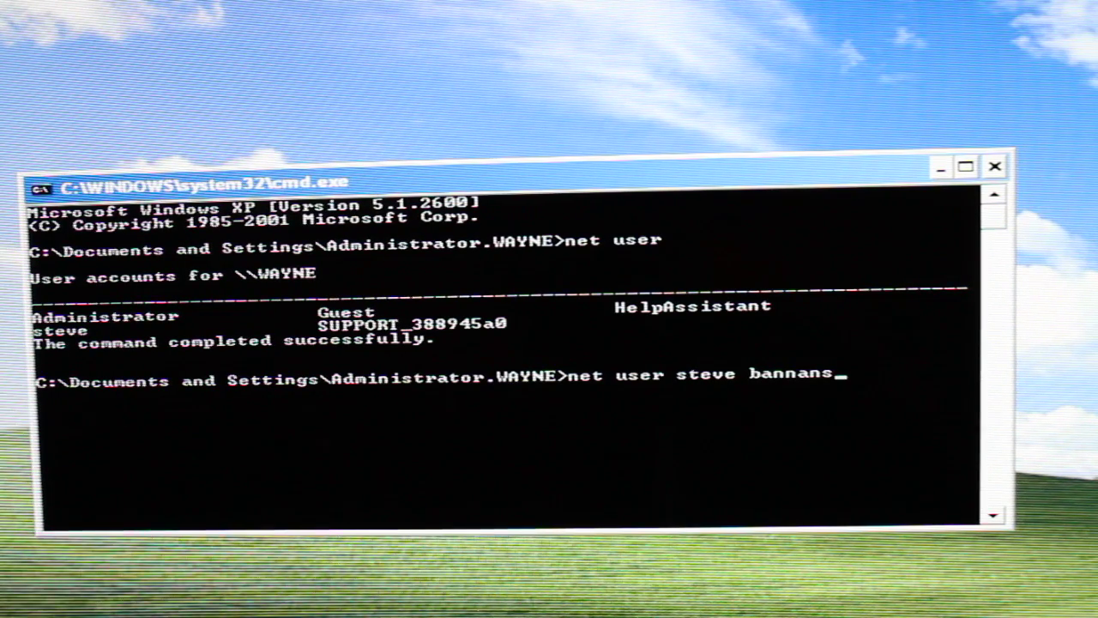
key("Return")
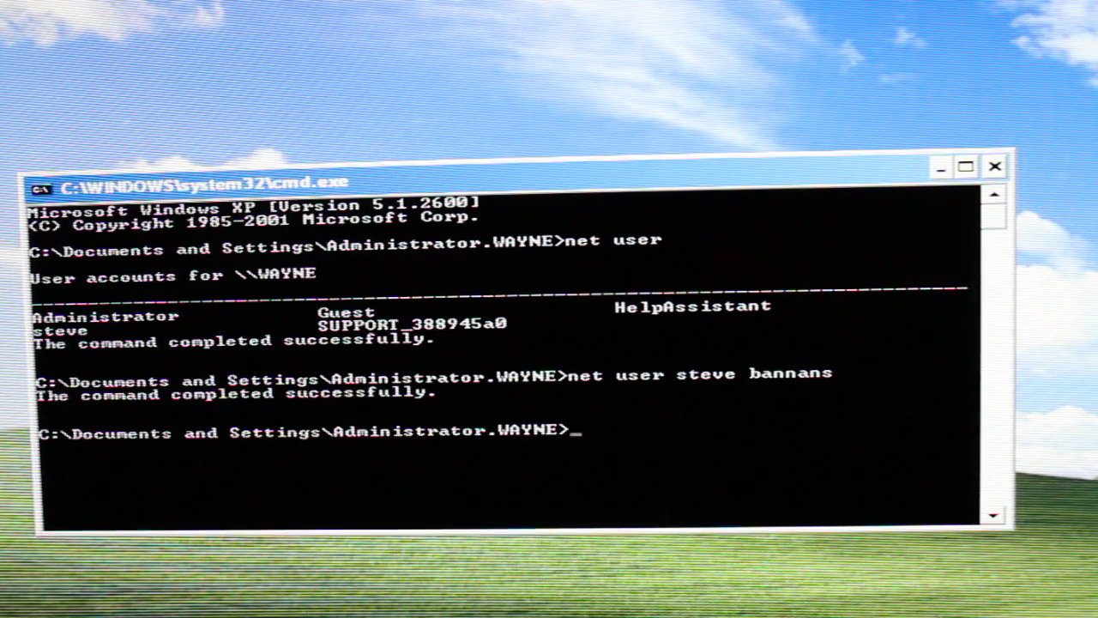
key("Ctrl+Alt+Delete")
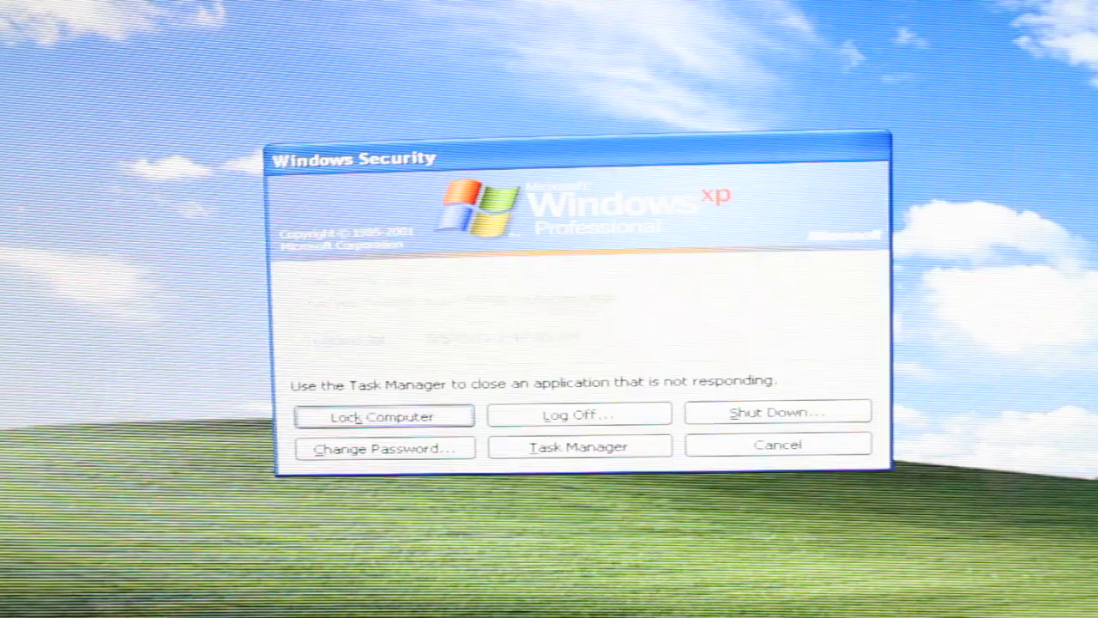
Step: Log off the administrator session and confirm, returning to the Welcome screen
left_click(580, 414)
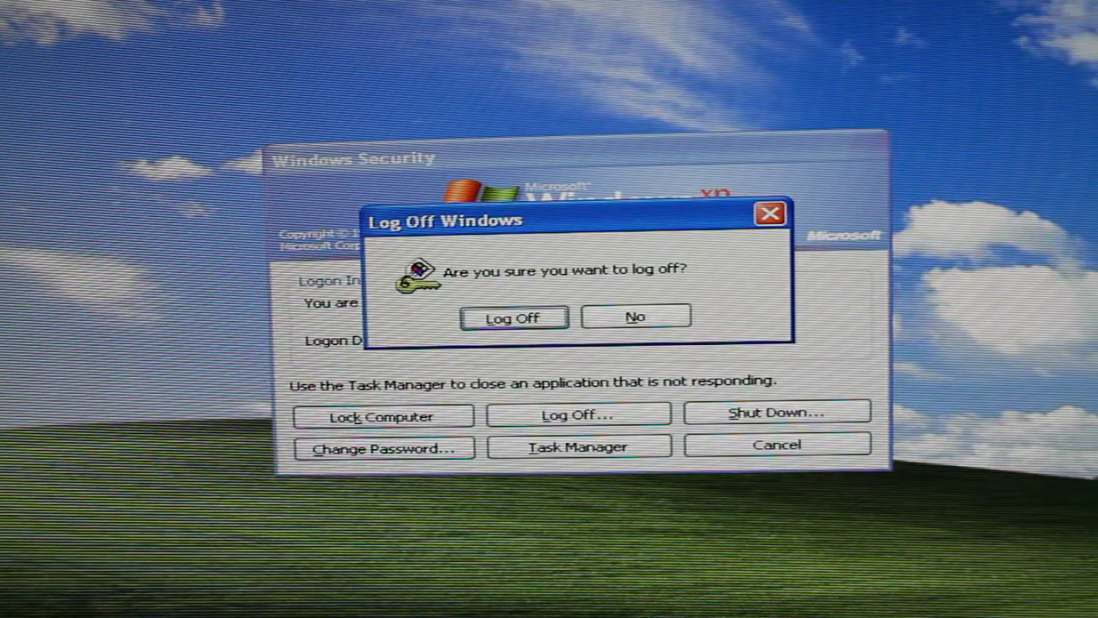
left_click(513, 315)
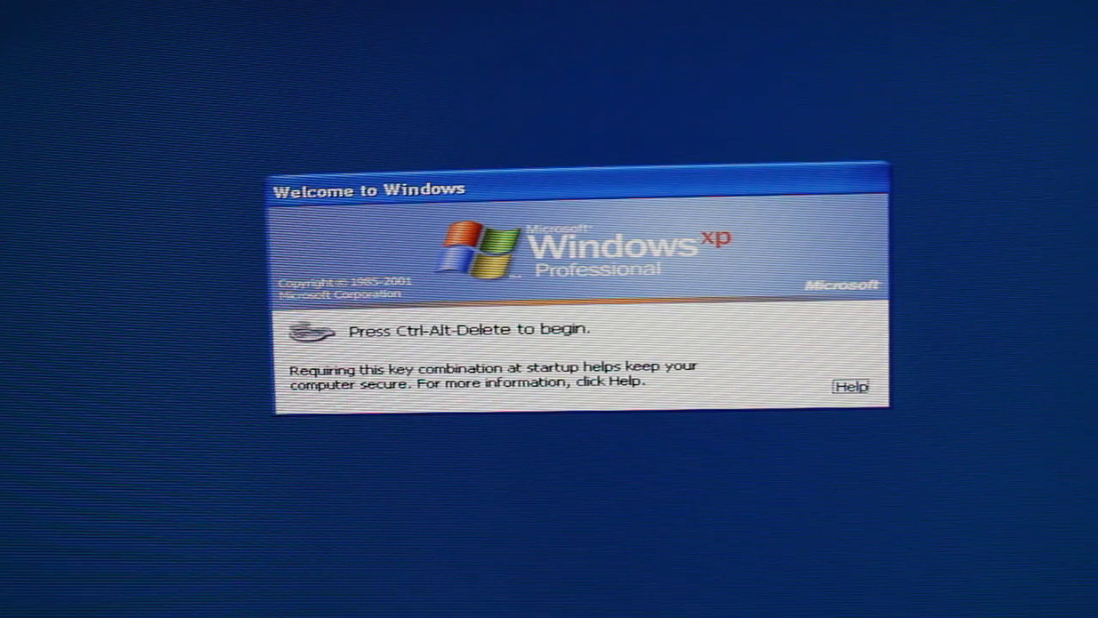
key("ctrl+alt+delete")
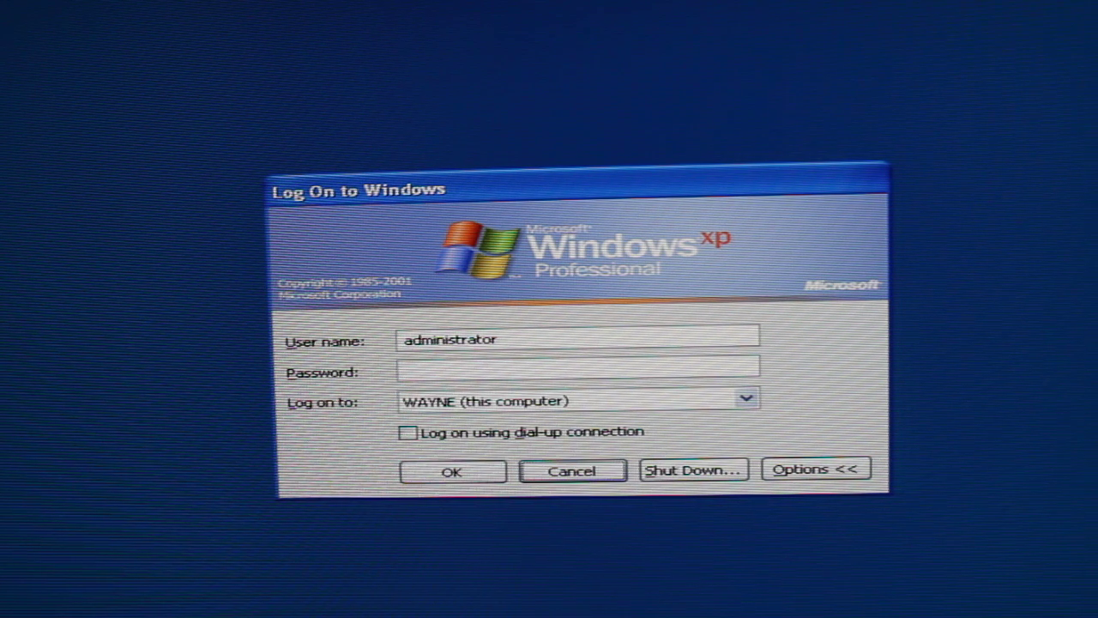
type("ste")
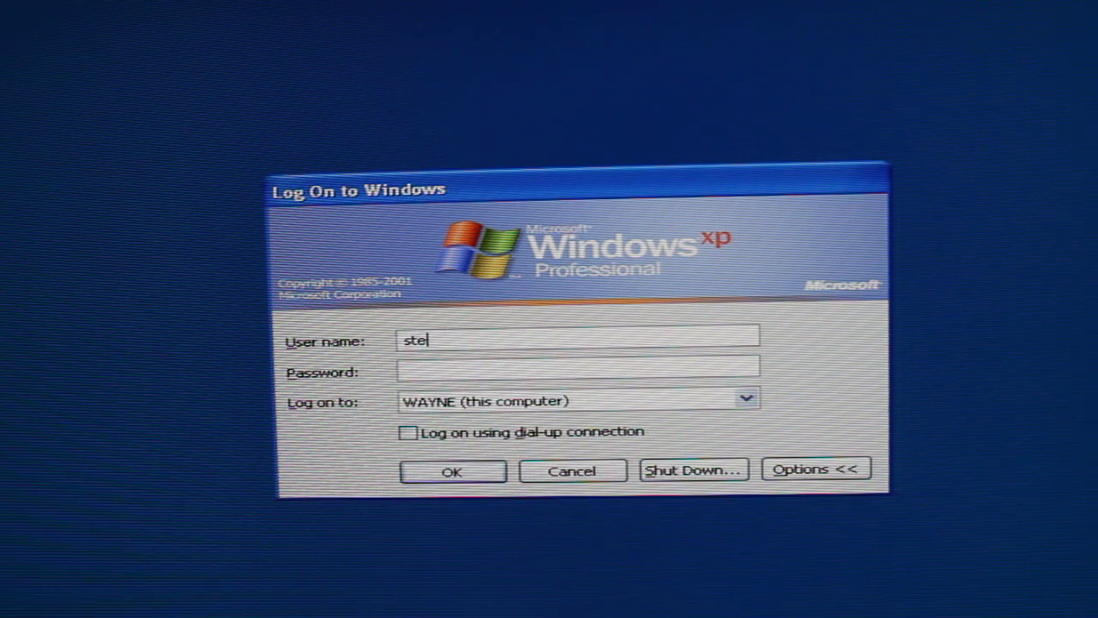
type("ve")
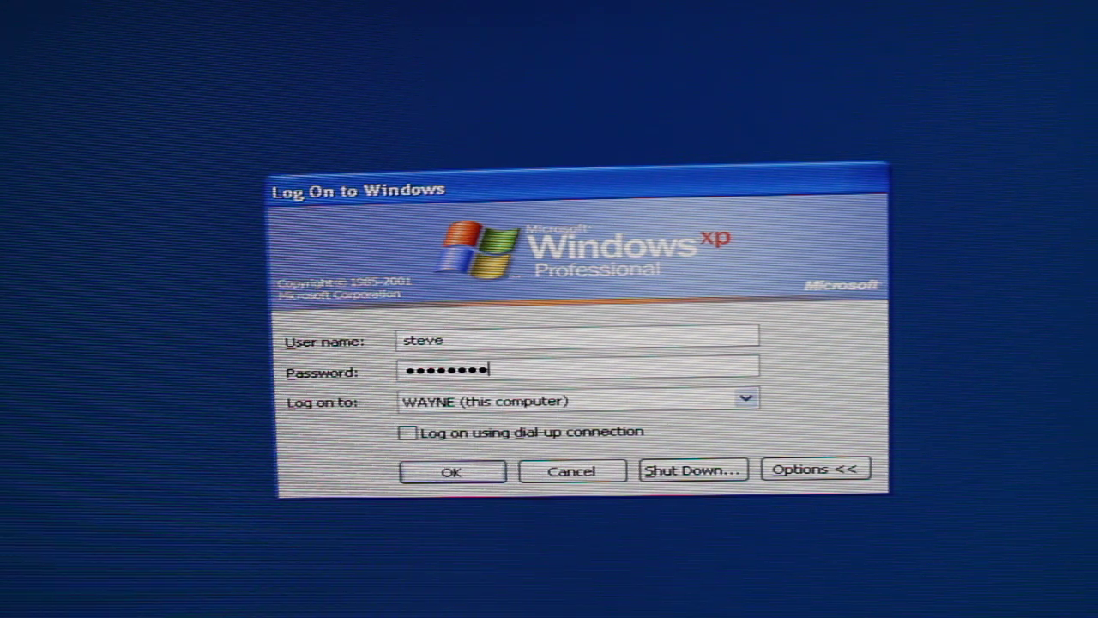
key("ctrl+a")
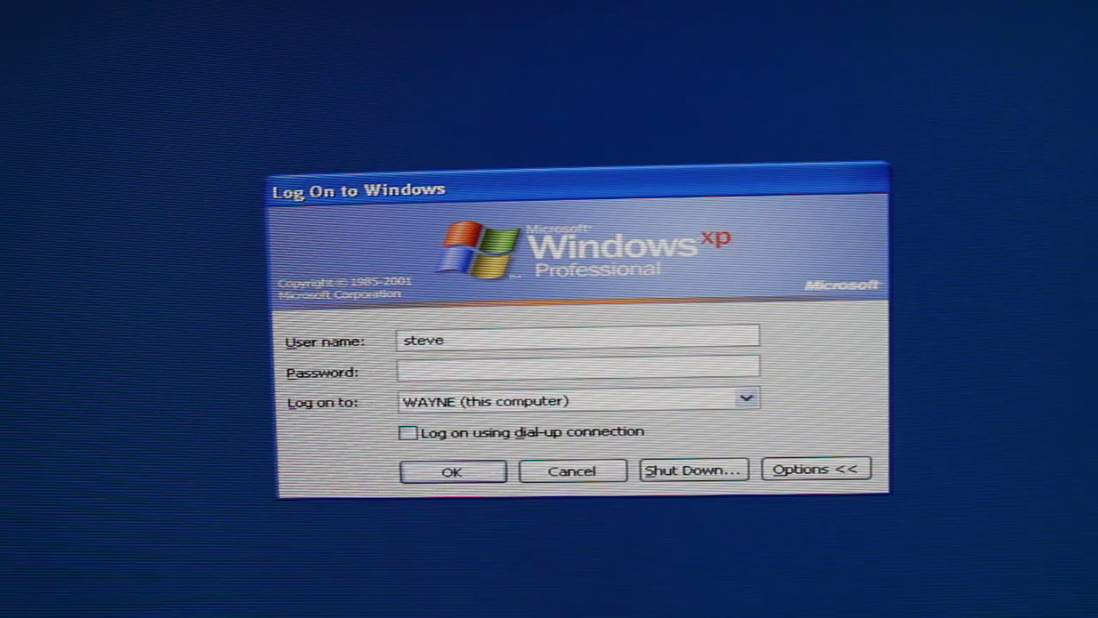
left_click(453, 470)
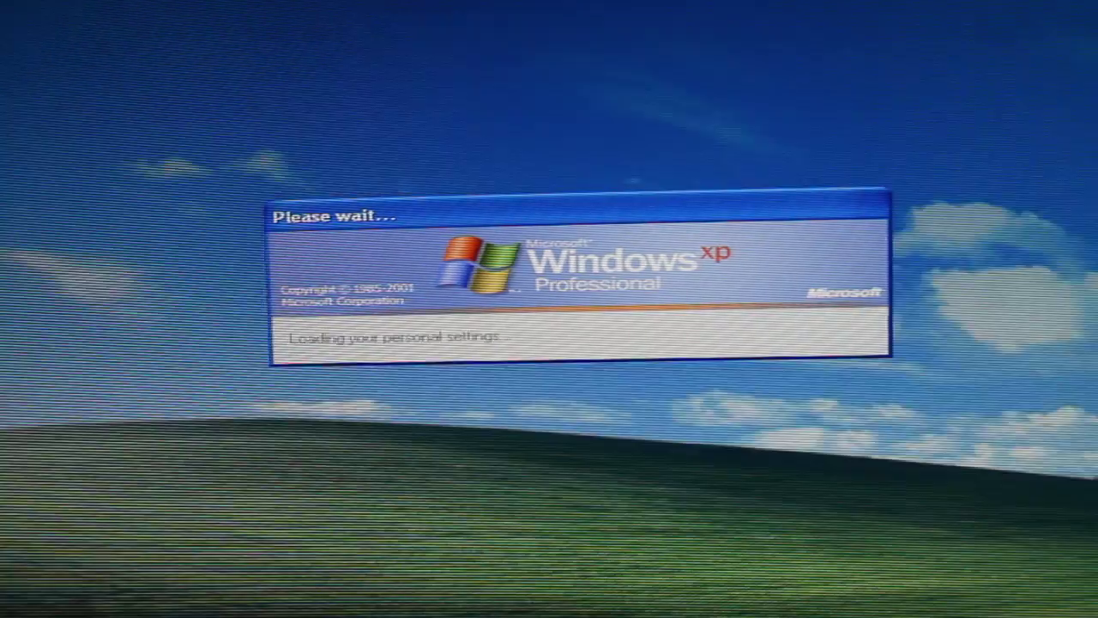